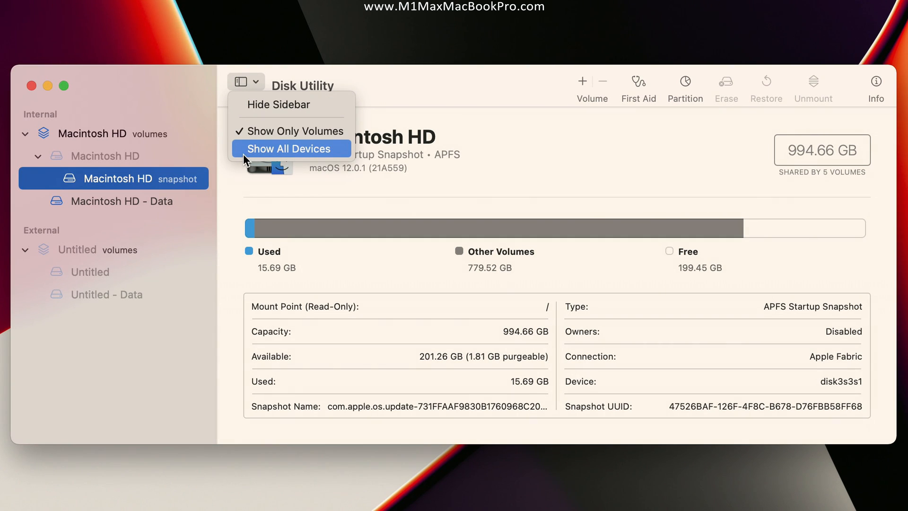
# Show all devices and select the external Samsung SSD 860 EVO 500G Media drive.
pyautogui.click(290, 148)
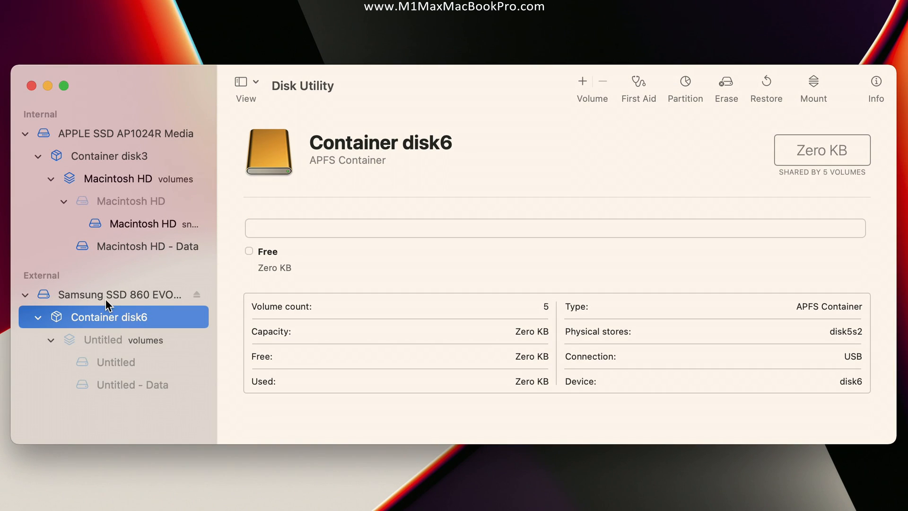
pyautogui.click(114, 294)
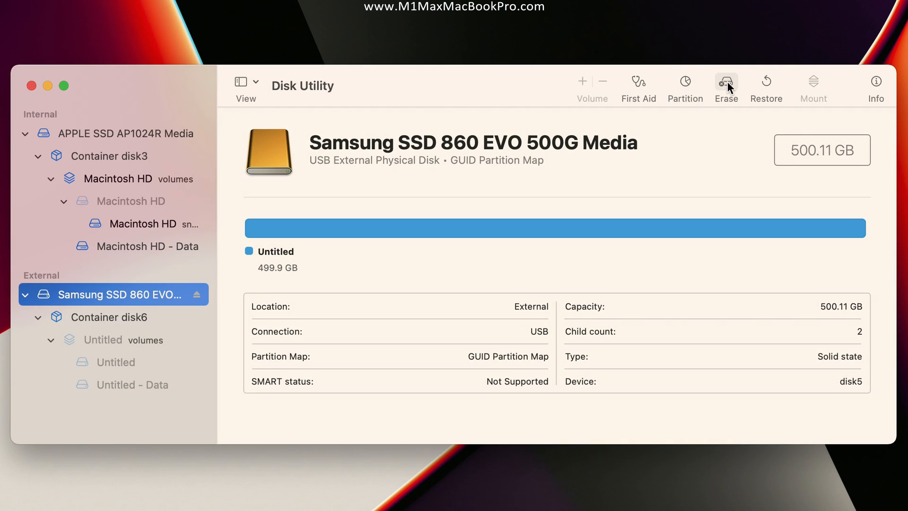
# Erase the Samsung drive as ExFAT, Master Boot Record, named 500GB SSD.
pyautogui.click(726, 81)
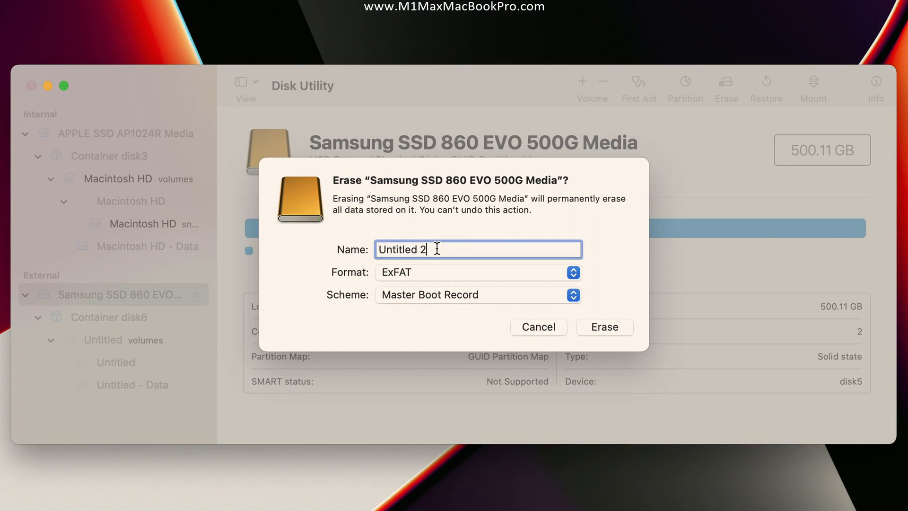
pyautogui.write('500GB SSD')
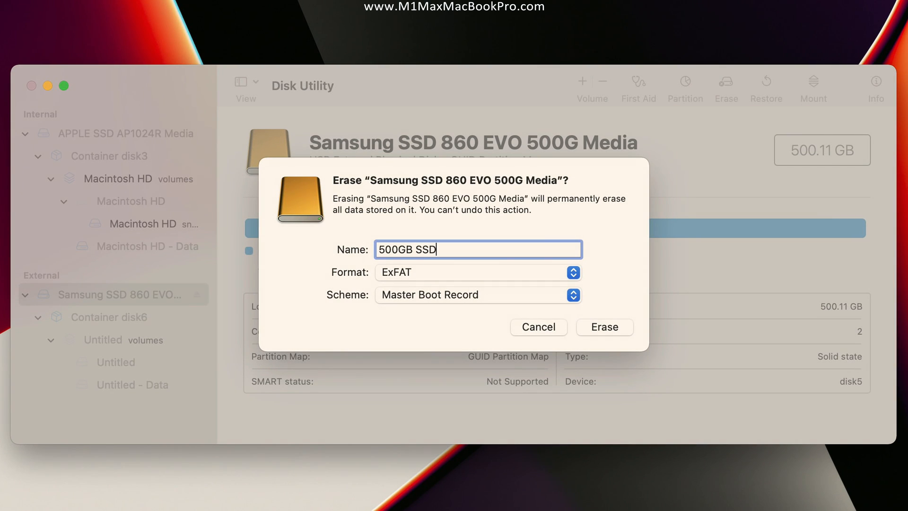
pyautogui.click(604, 327)
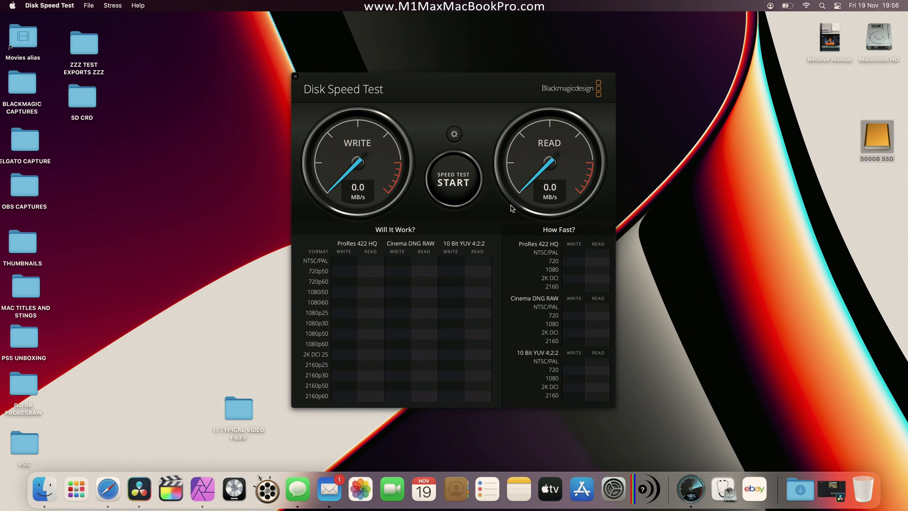
# Run a Blackmagic speed test, reaching about 401.6 MB/s write and 389.1 MB/s read.
pyautogui.click(453, 179)
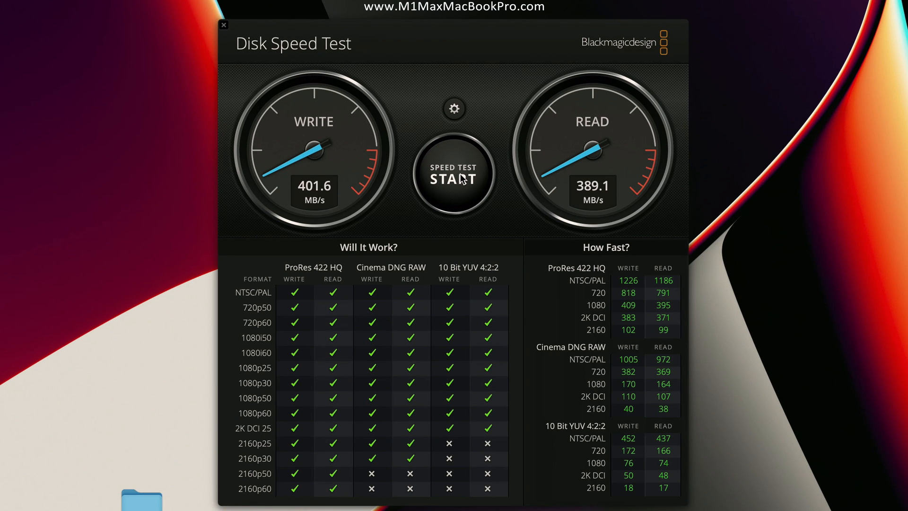
# Stop the speed test and time copying the 11 TYPICAL VIDEO FILES folder to the SSD at 2:48.91.
pyautogui.click(223, 24)
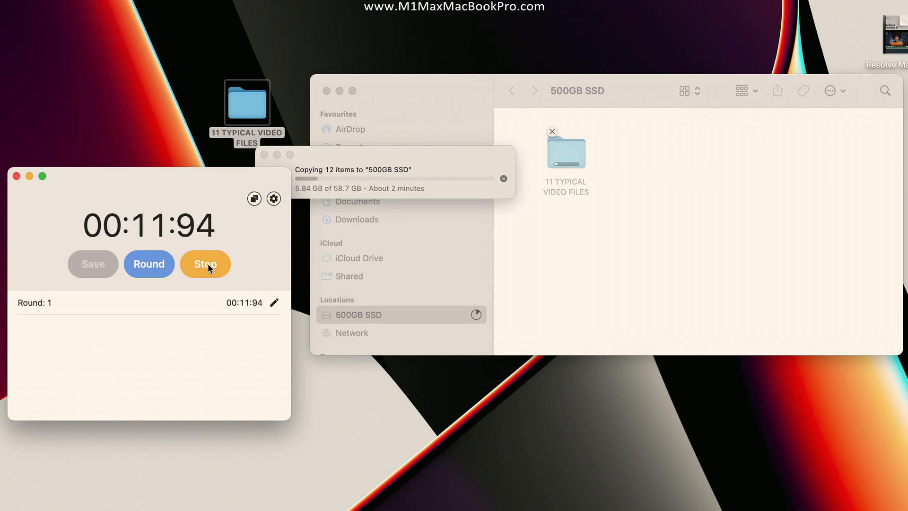
pyautogui.click(205, 264)
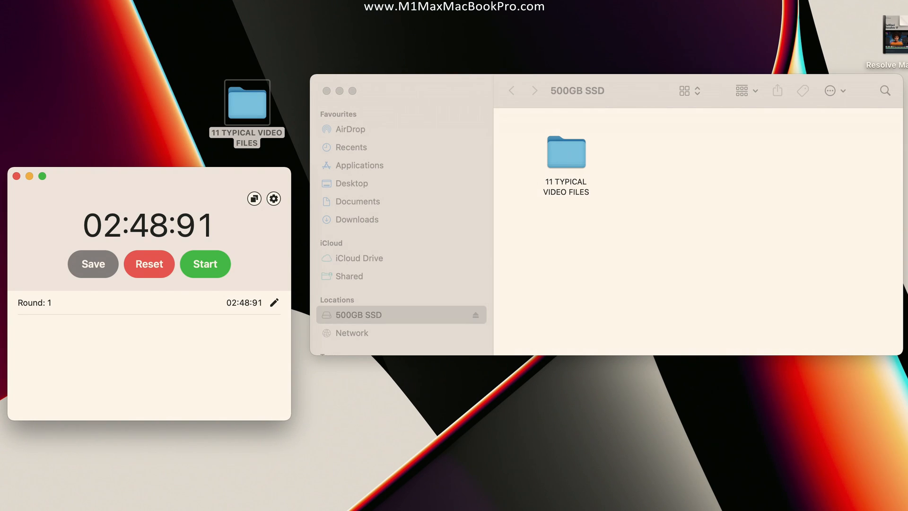
# Start the stopwatch for copying the folder from the 500GB SSD back to the desktop.
pyautogui.click(204, 264)
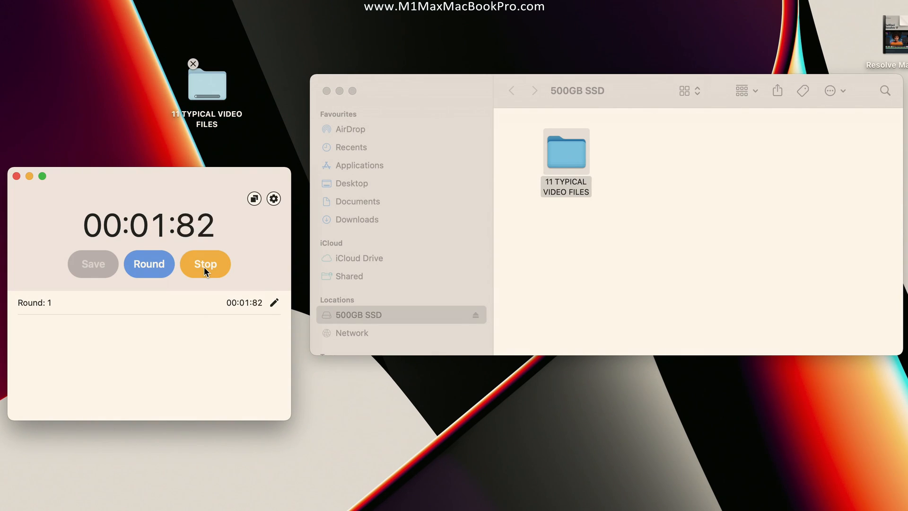